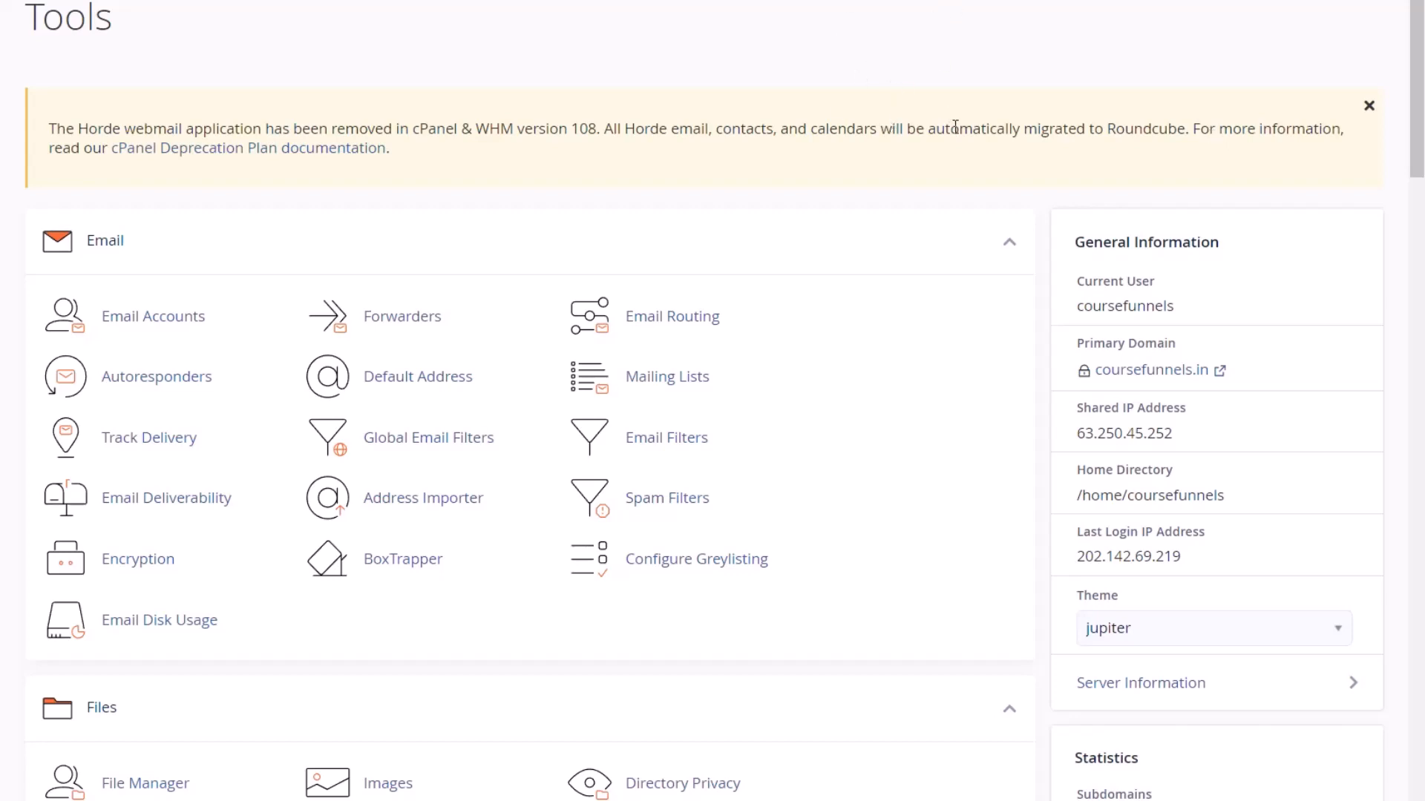
pyautogui.moveTo(928, 151)
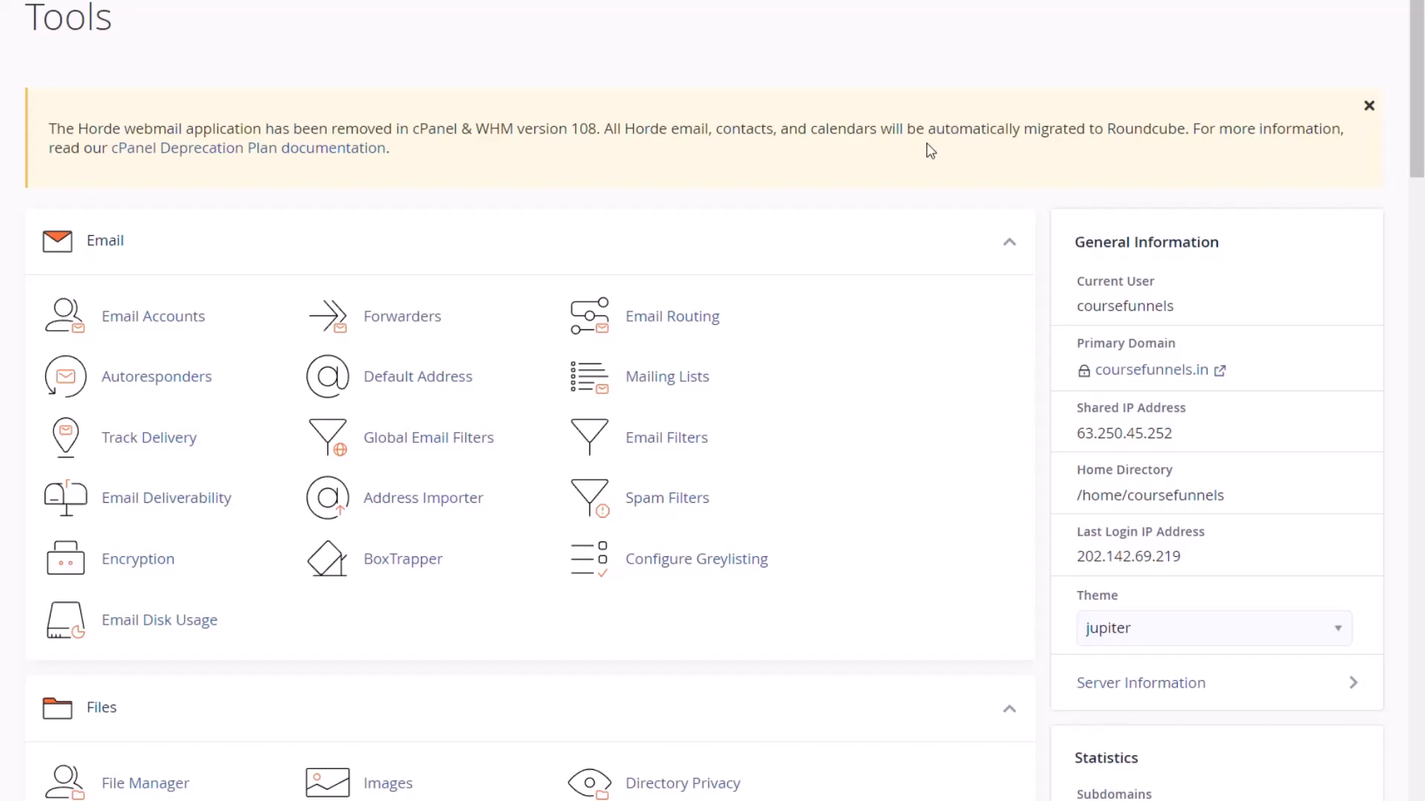
pyautogui.moveTo(940, 149)
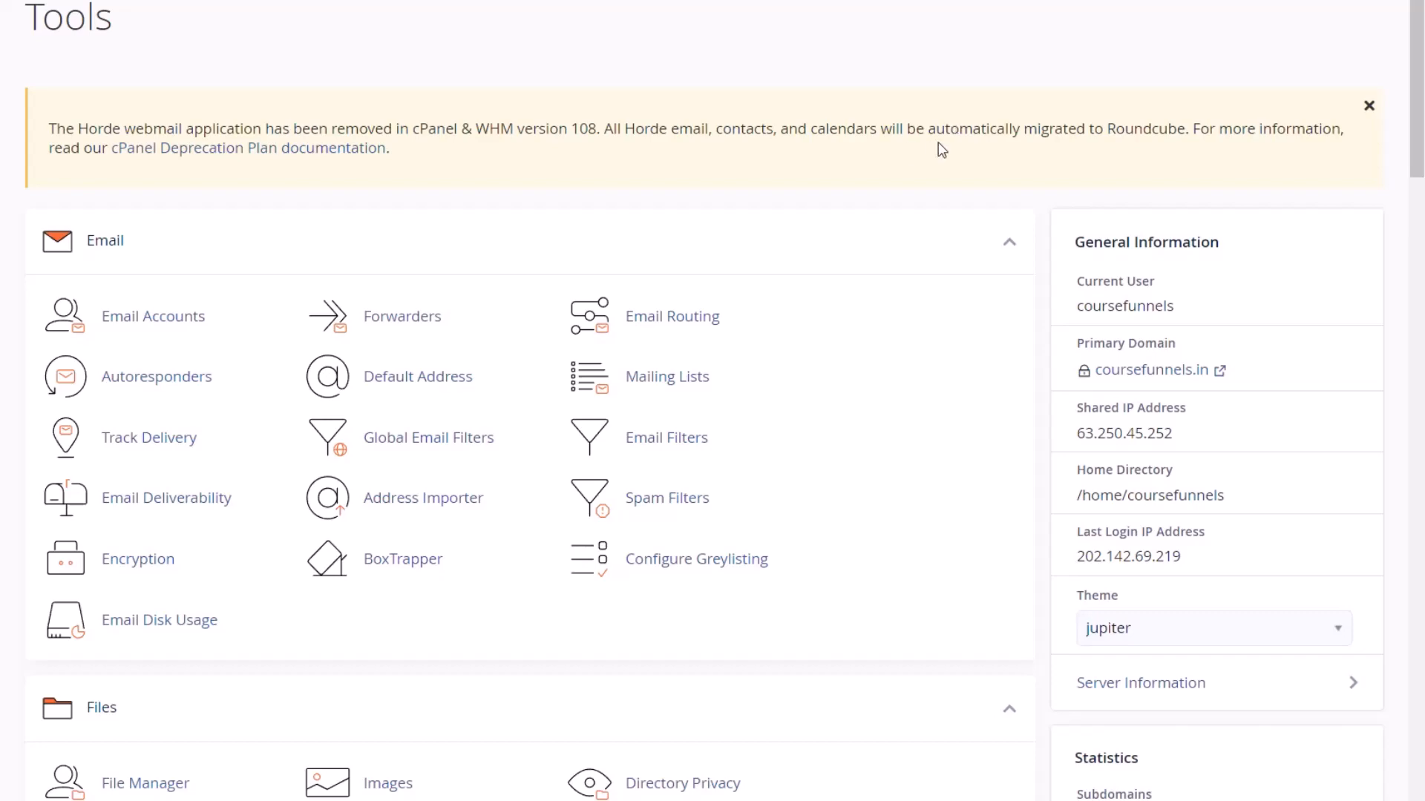
# - Open MultiPHP Manager from the Software section to view each domain's PHP version
pyautogui.scroll(-3)
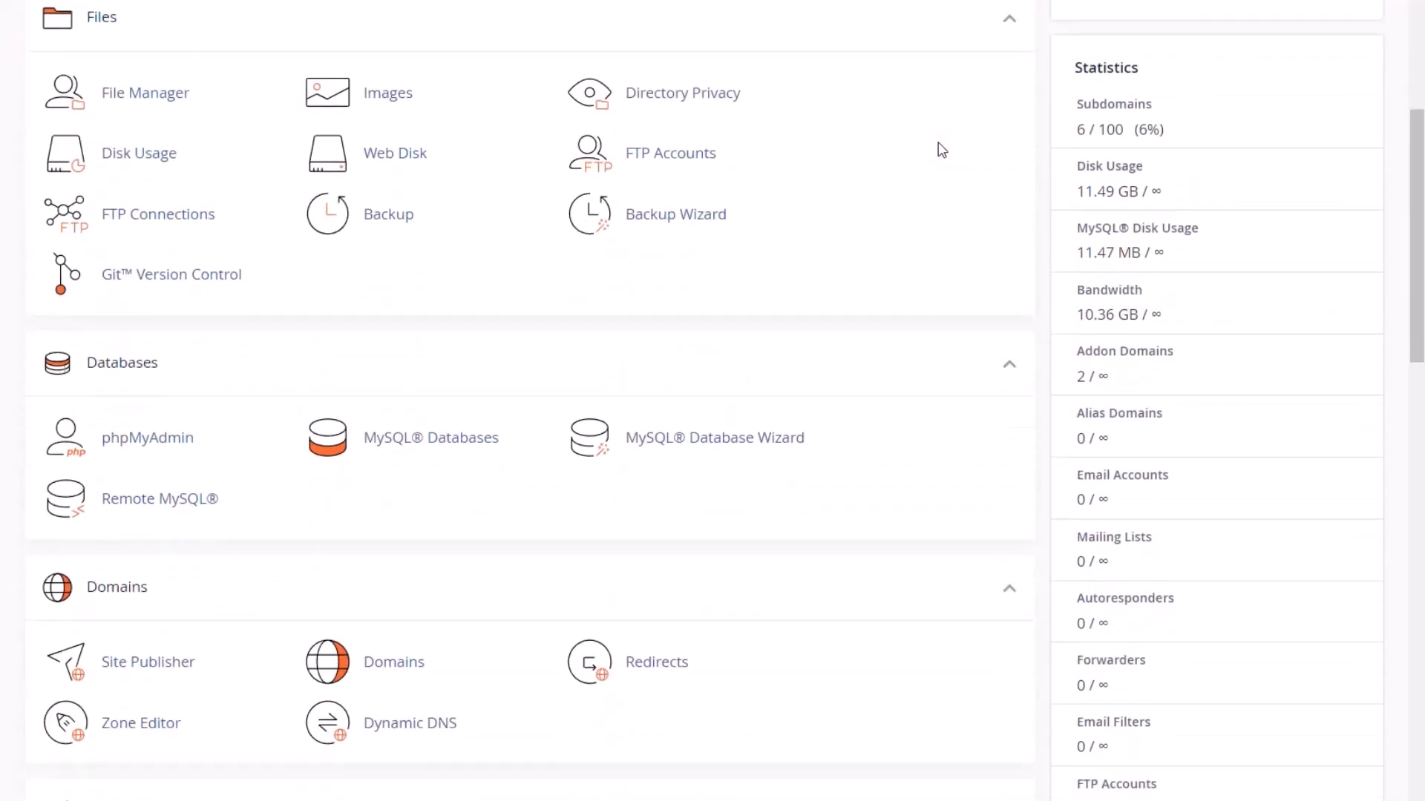
pyautogui.scroll(-3)
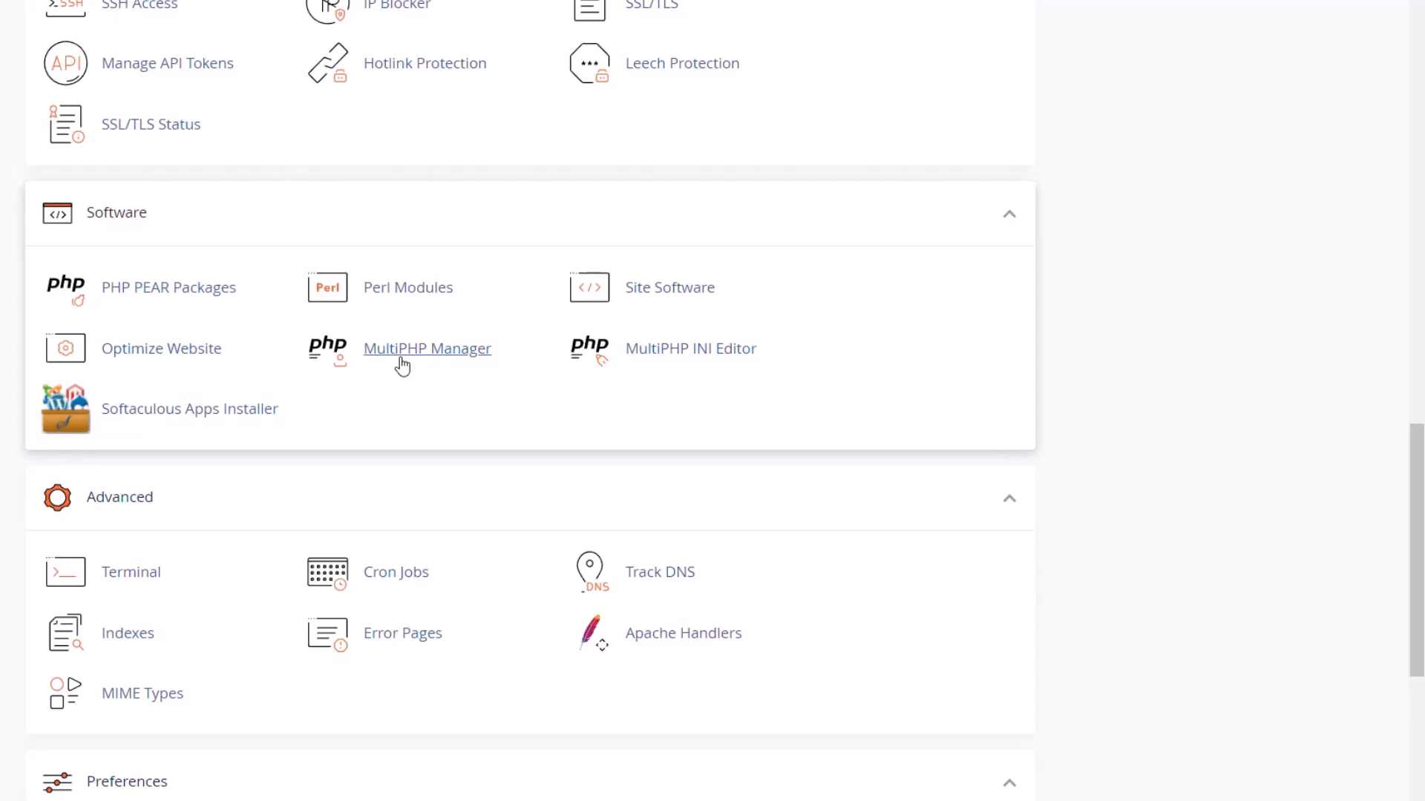
pyautogui.click(426, 348)
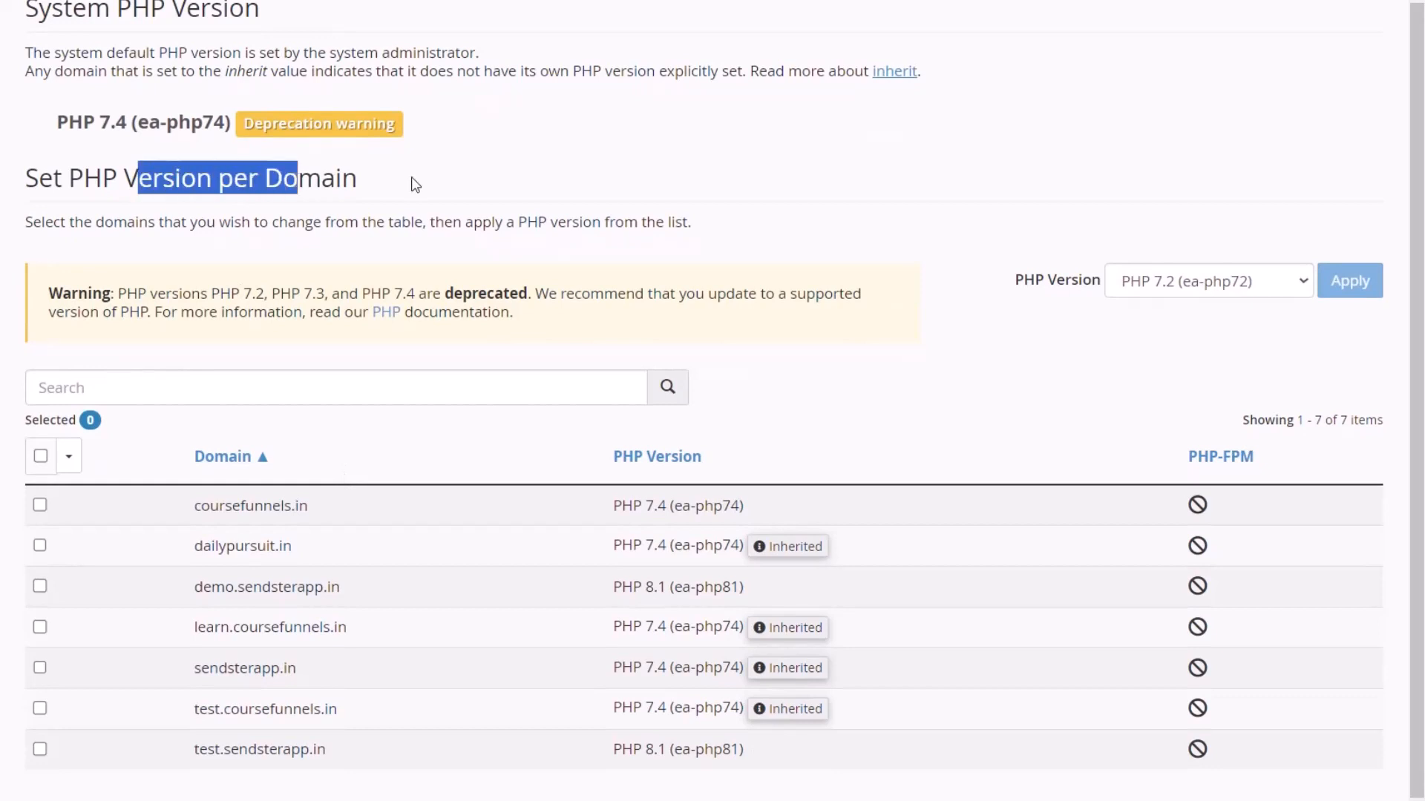
pyautogui.click(417, 178)
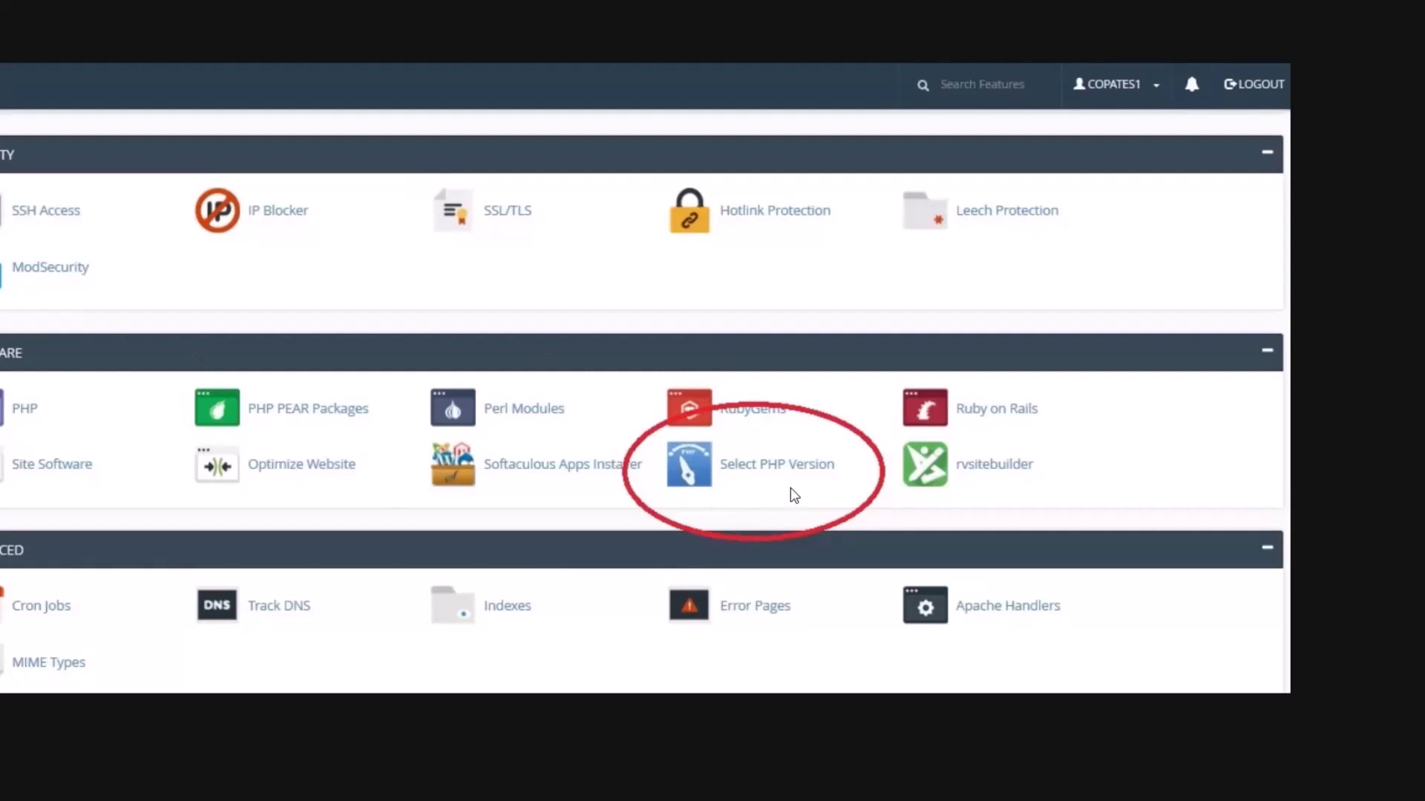
pyautogui.moveTo(444, 395)
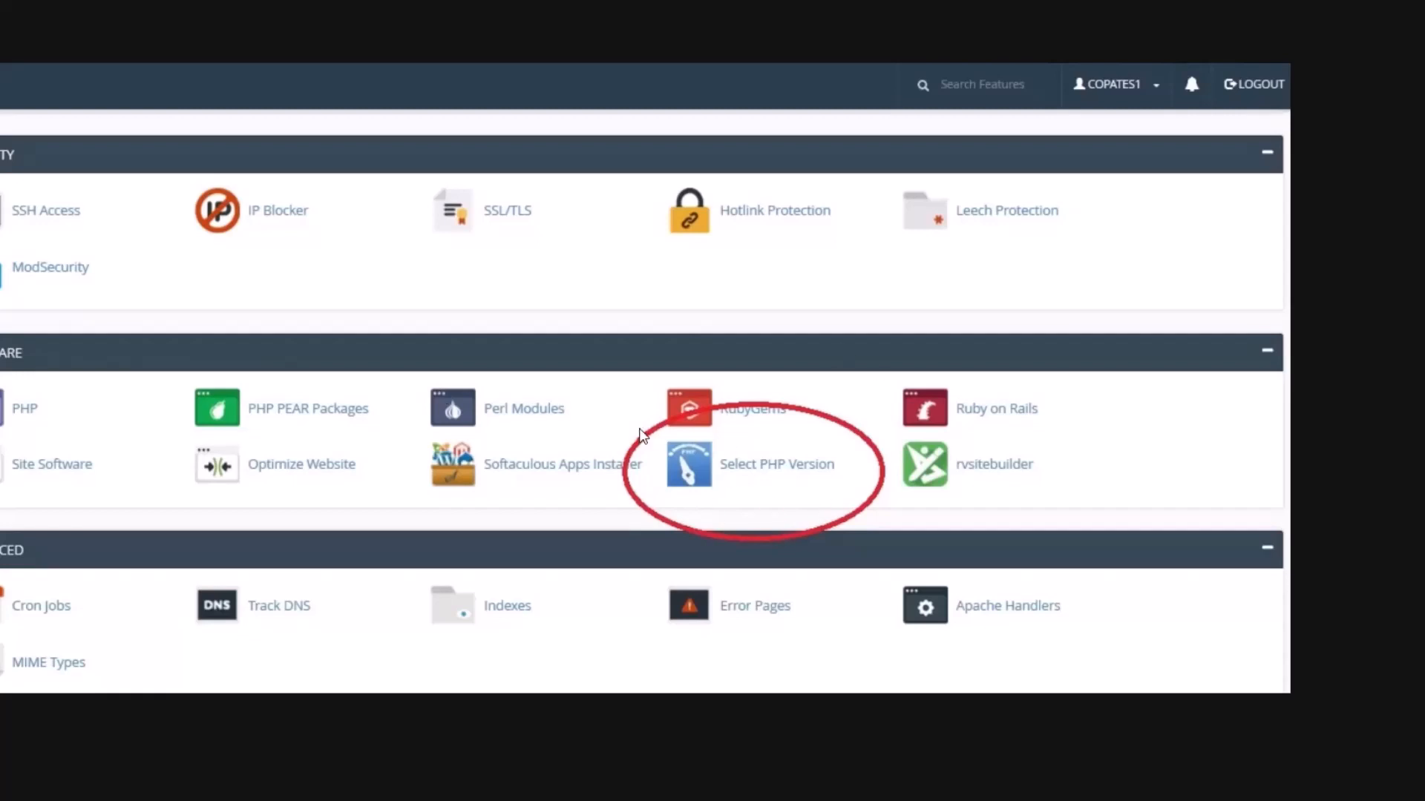
pyautogui.click(689, 463)
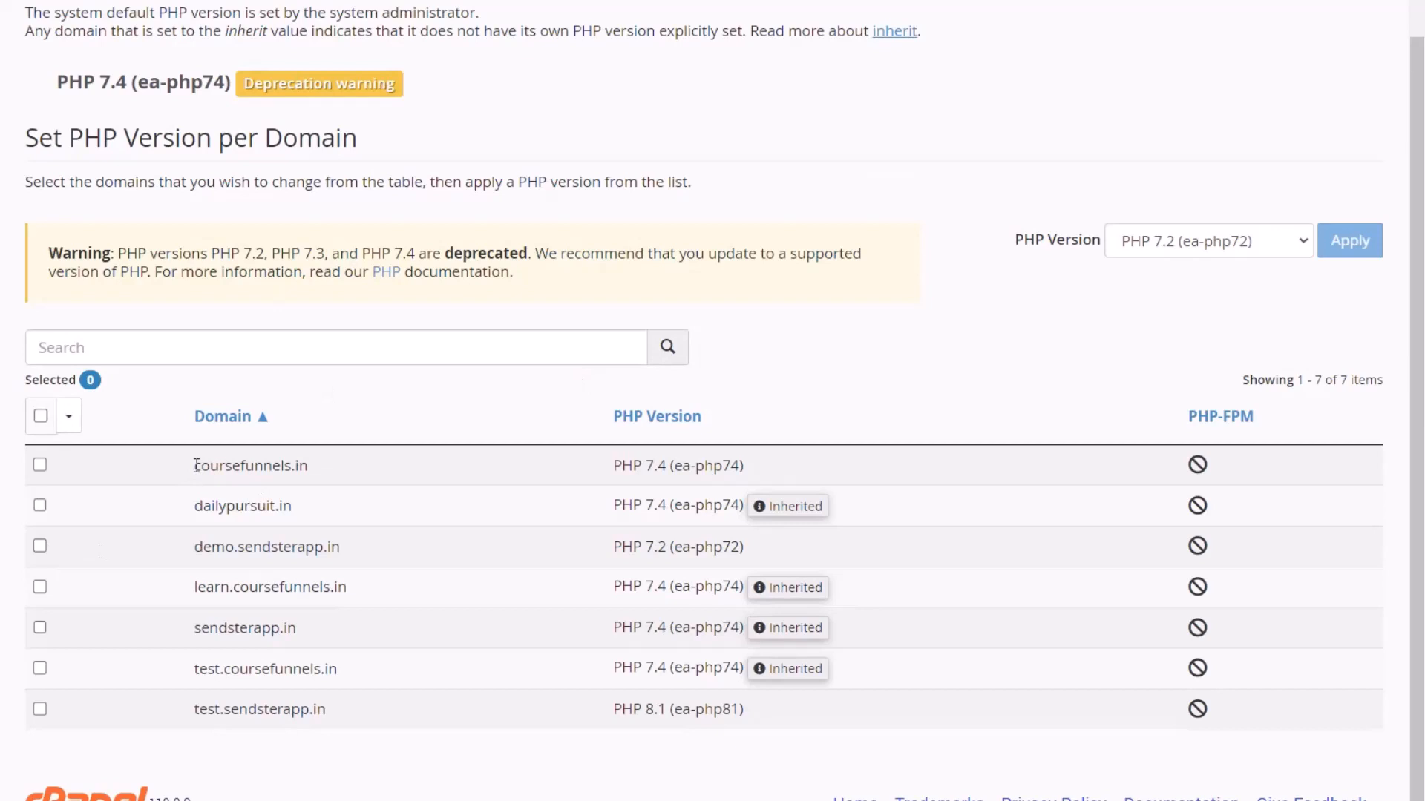
# - Select the demo.sendsterapp.in domain, currently on PHP 7.2, in MultiPHP Manager
pyautogui.click(41, 546)
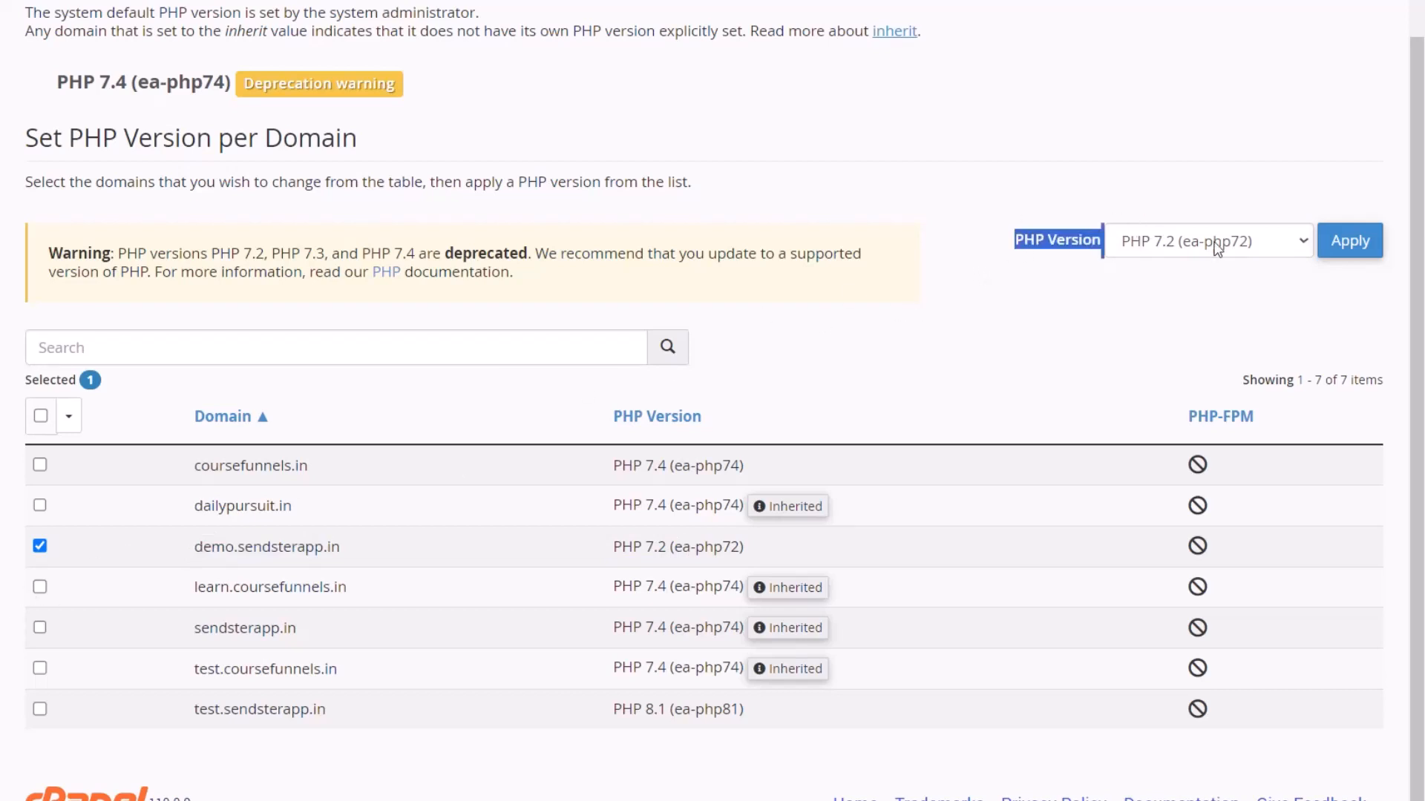
# - Apply PHP 8.1 (ea-php81) to demo.sendsterapp.in and get the success notice
pyautogui.click(1207, 239)
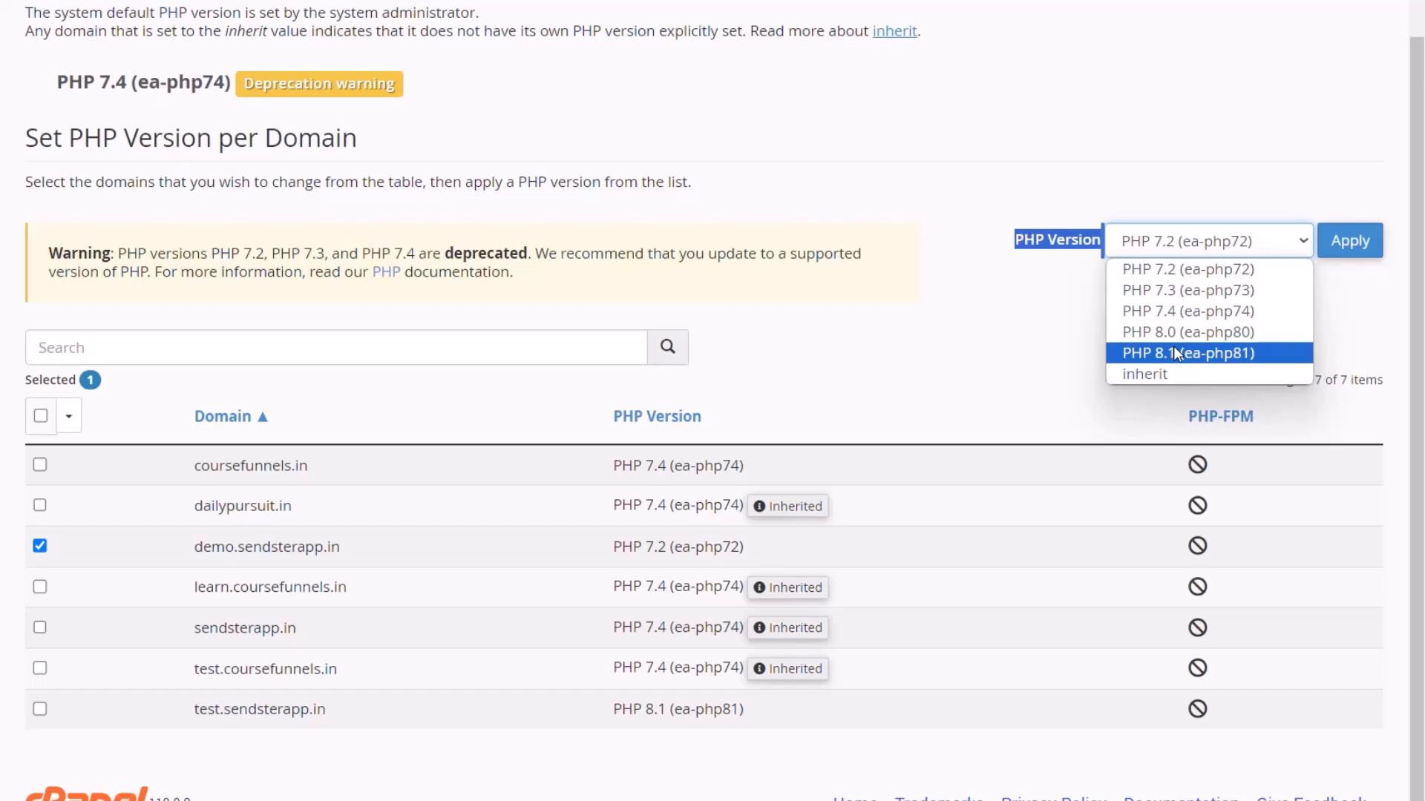
pyautogui.click(1186, 352)
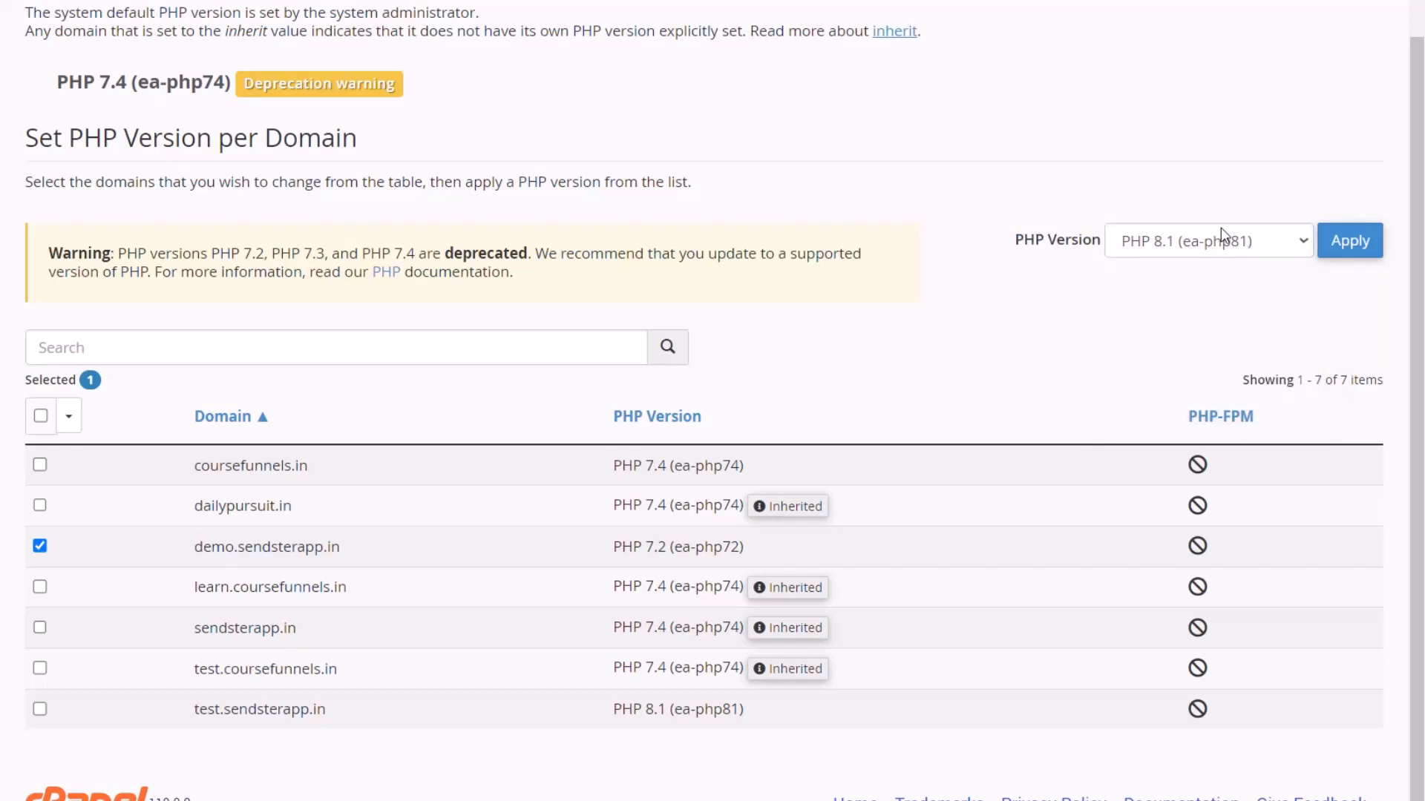
pyautogui.click(1349, 240)
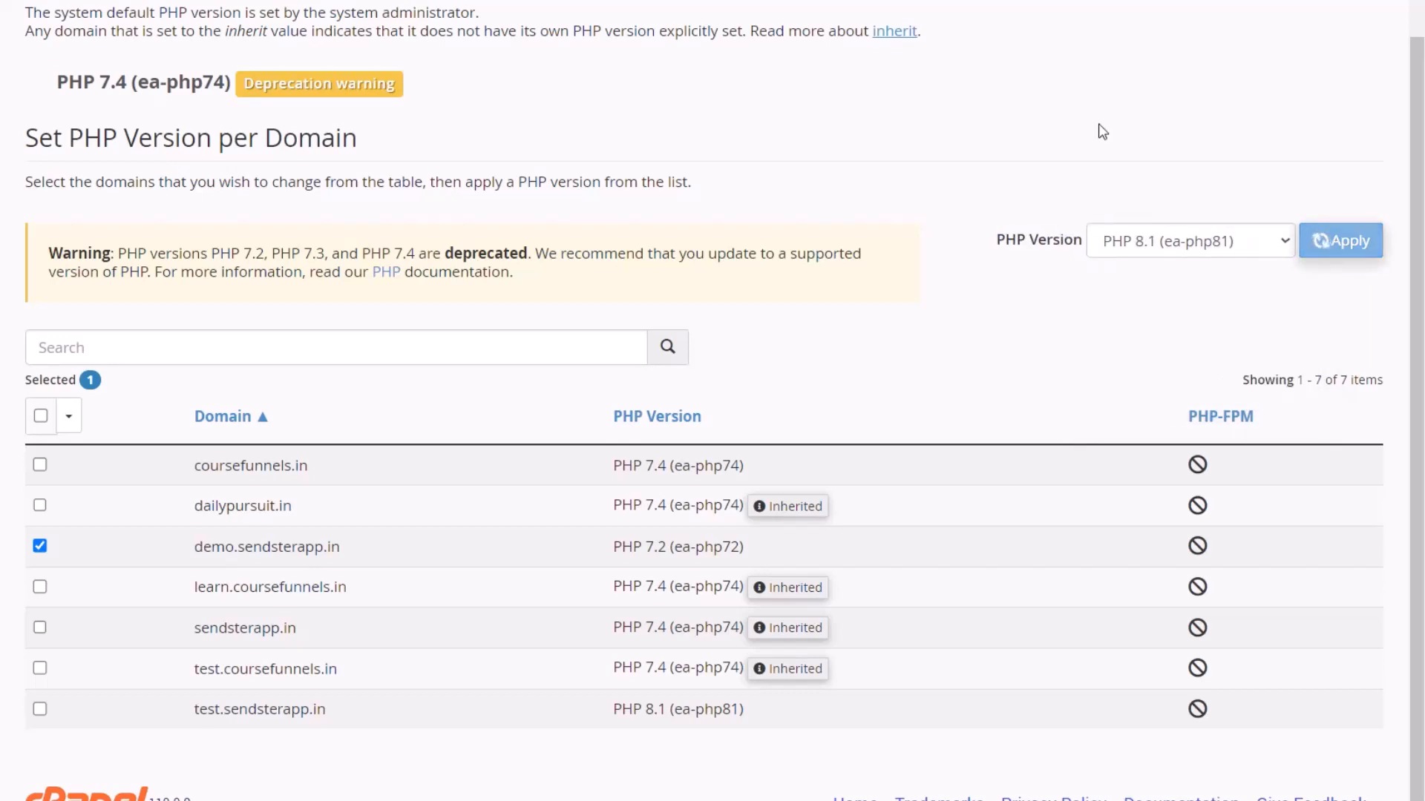
pyautogui.click(1339, 240)
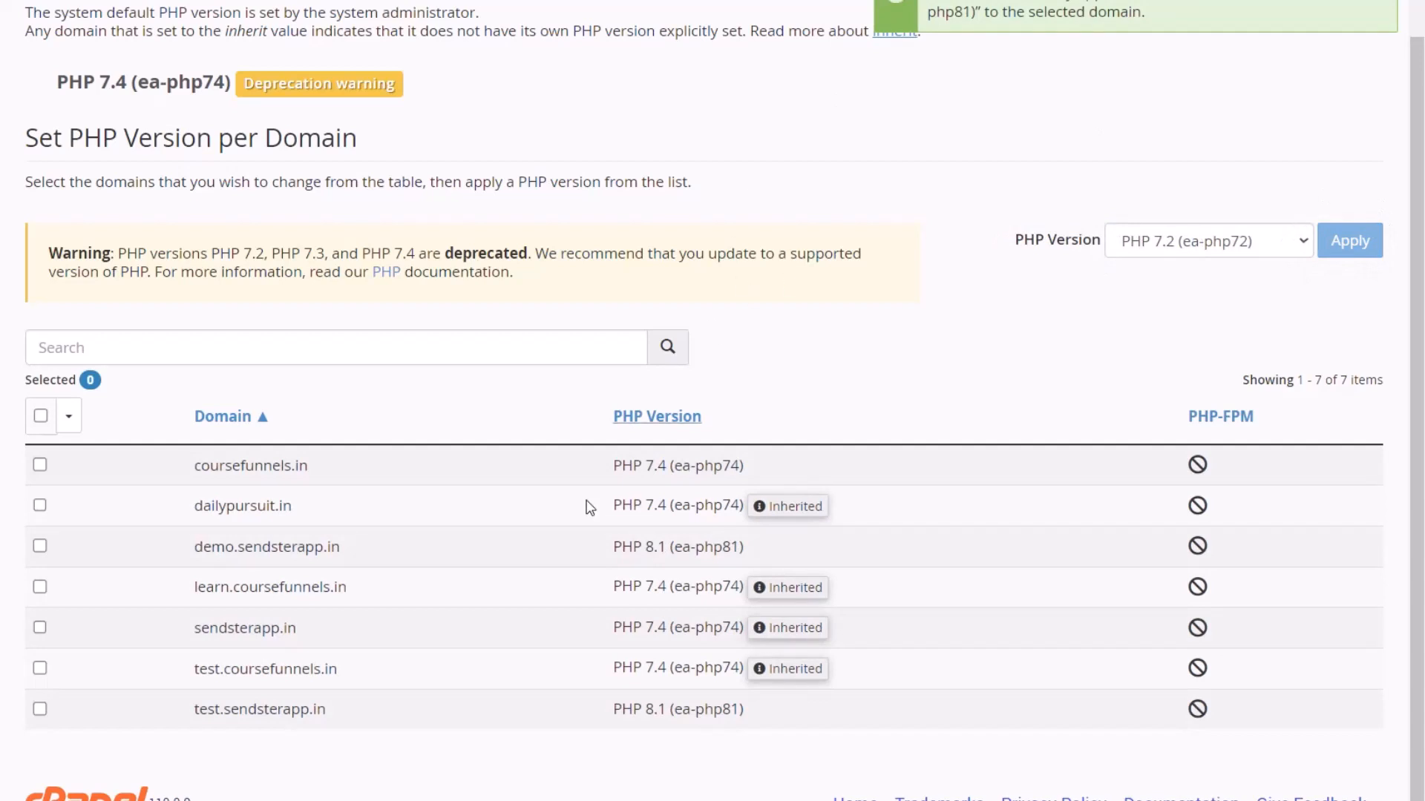